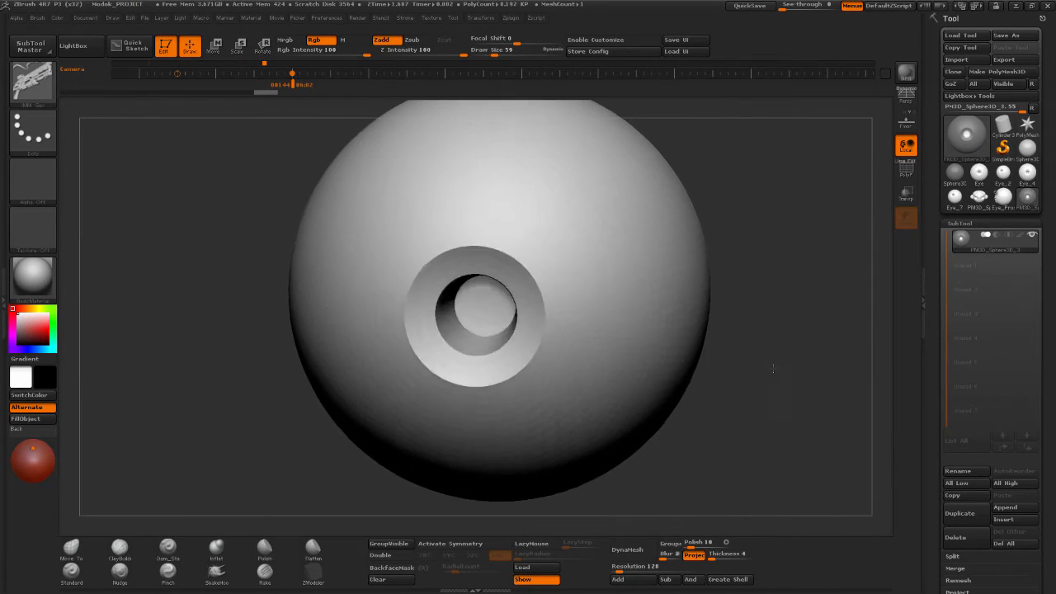
# Draw a plain Sphere3D on the canvas with its polygon wireframe shown.
pyautogui.moveTo(479, 318); pyautogui.dragTo(782, 407)
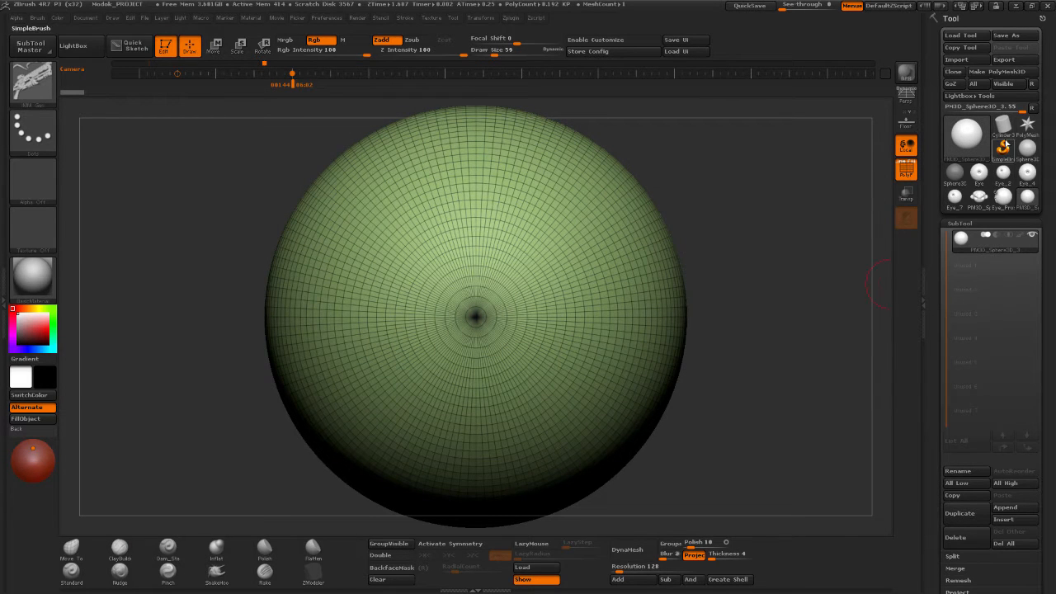
pyautogui.moveTo(1001, 72)
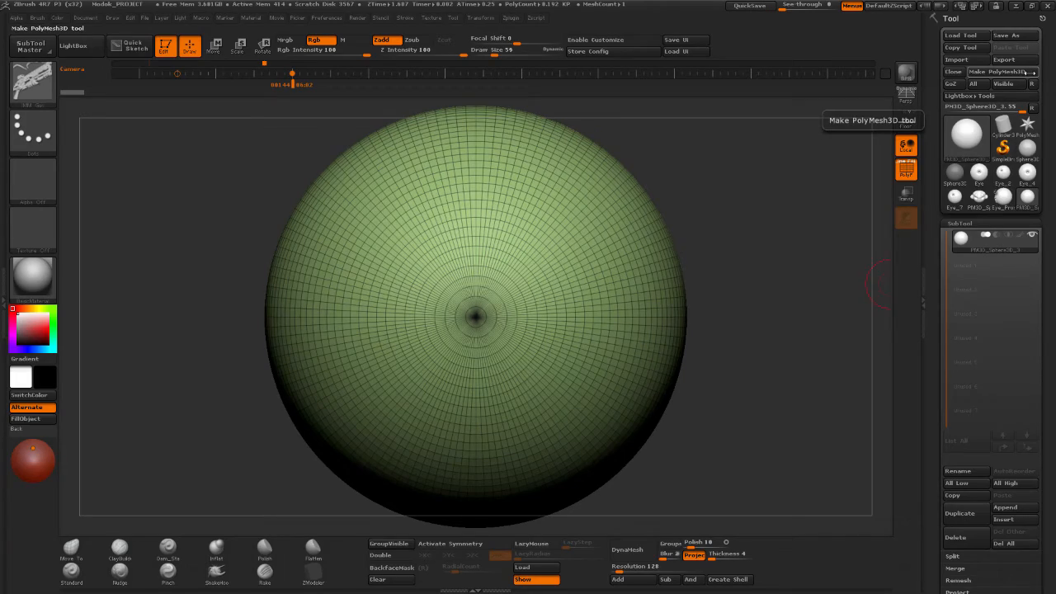
# Convert the sphere into a PolyMesh3D.
pyautogui.click(997, 72)
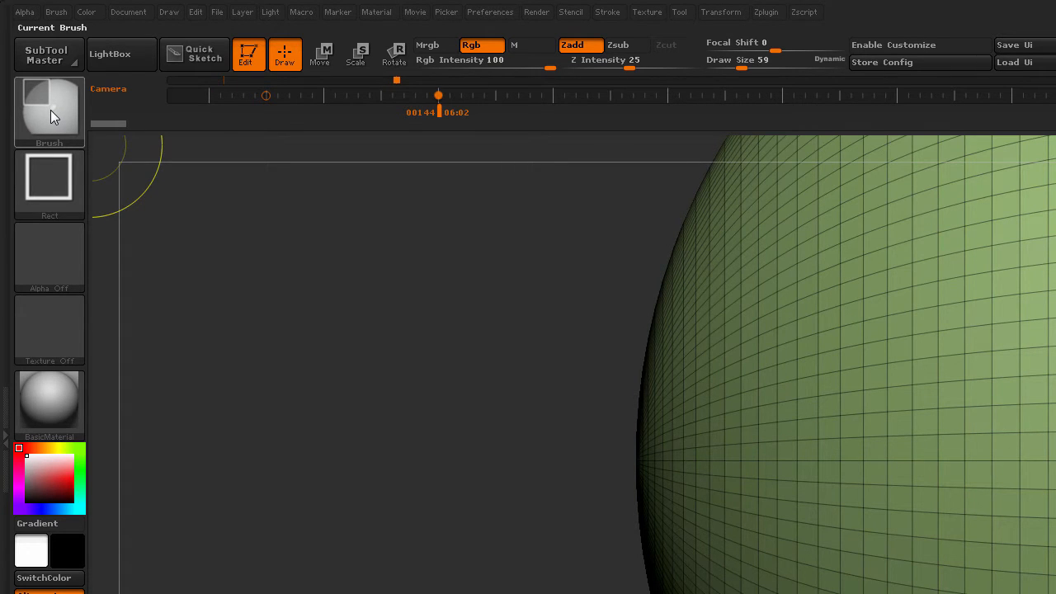
# Select the MaskRect brush and mask a round patch around the front pole.
pyautogui.click(48, 107)
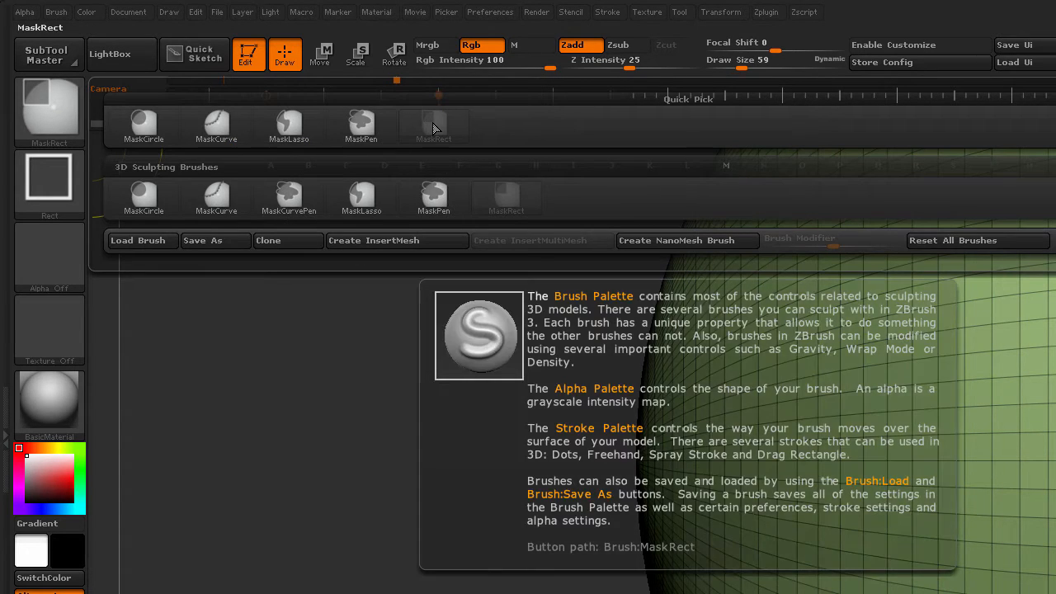
pyautogui.click(433, 126)
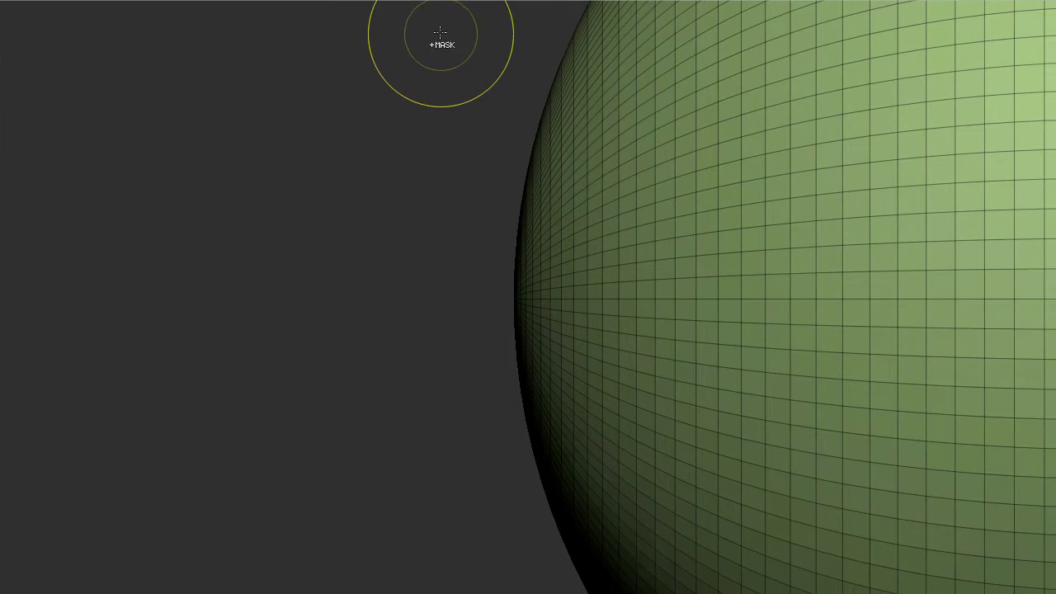
pyautogui.moveTo(440, 33); pyautogui.dragTo(538, 573)
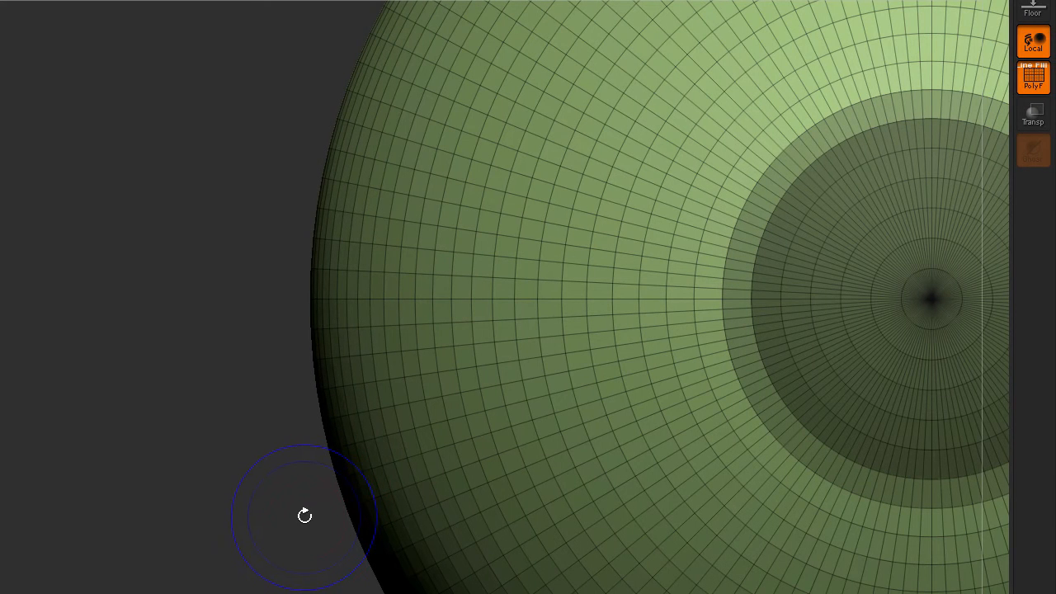
pyautogui.moveTo(1033, 78)
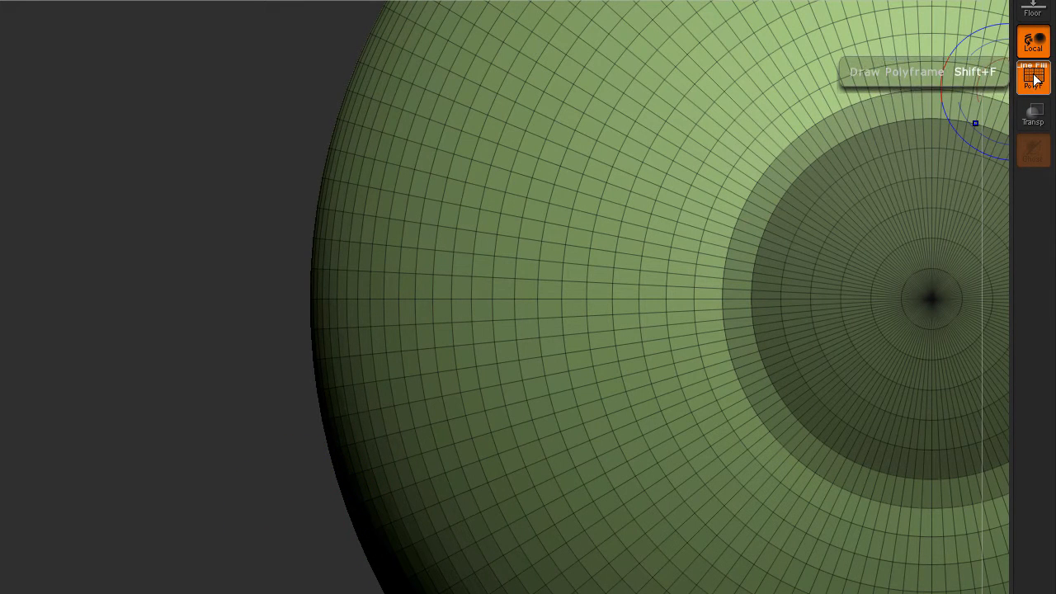
# Turn off PolyF to hide the sphere's wireframe.
pyautogui.click(1033, 78)
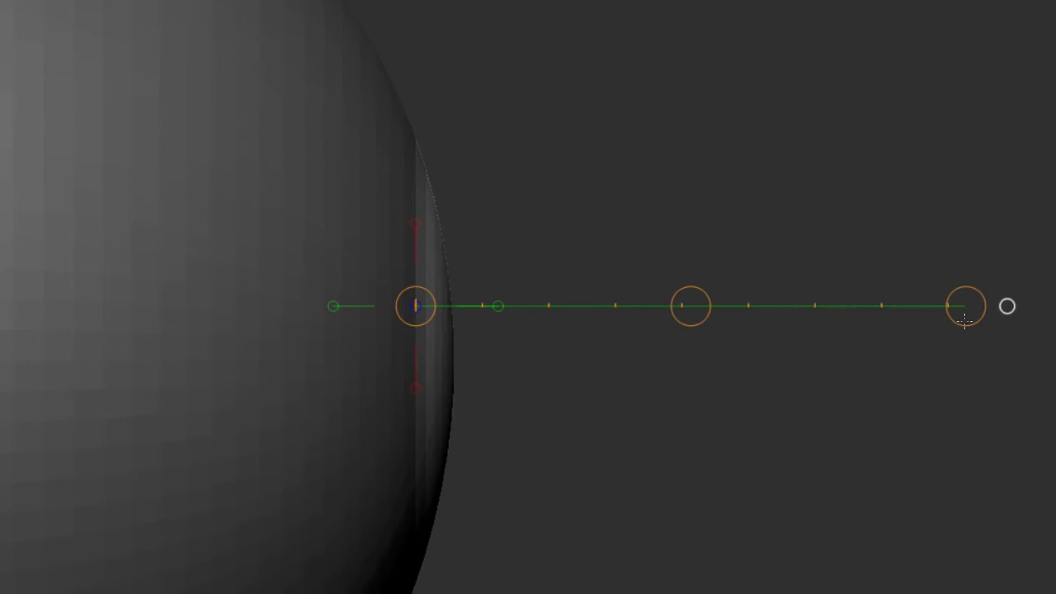
# Move the unmasked front cap with Transpose, pushing it back flat into the sphere.
pyautogui.click(964, 306)
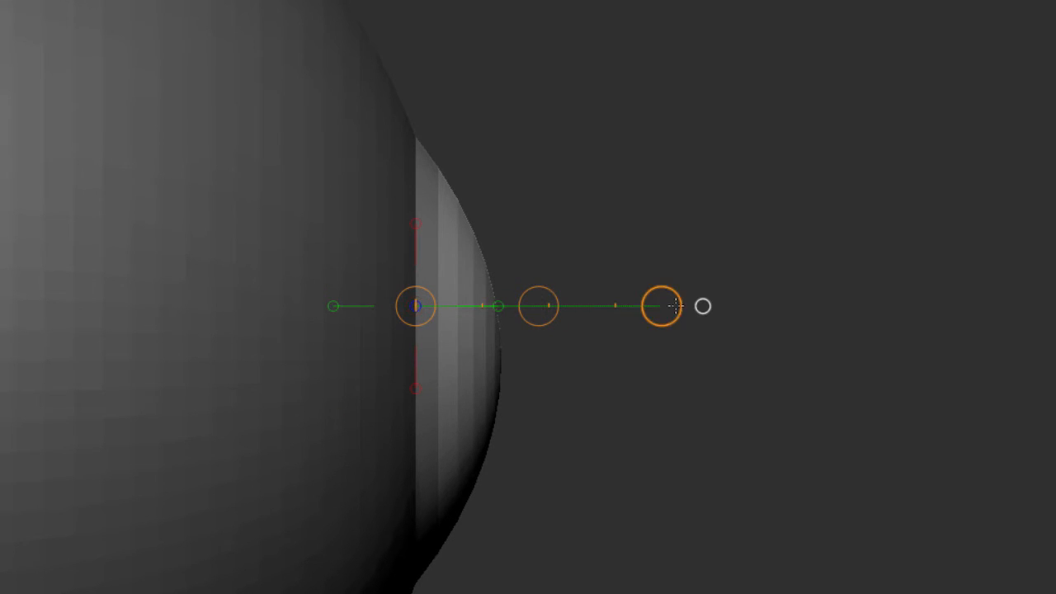
pyautogui.click(659, 306)
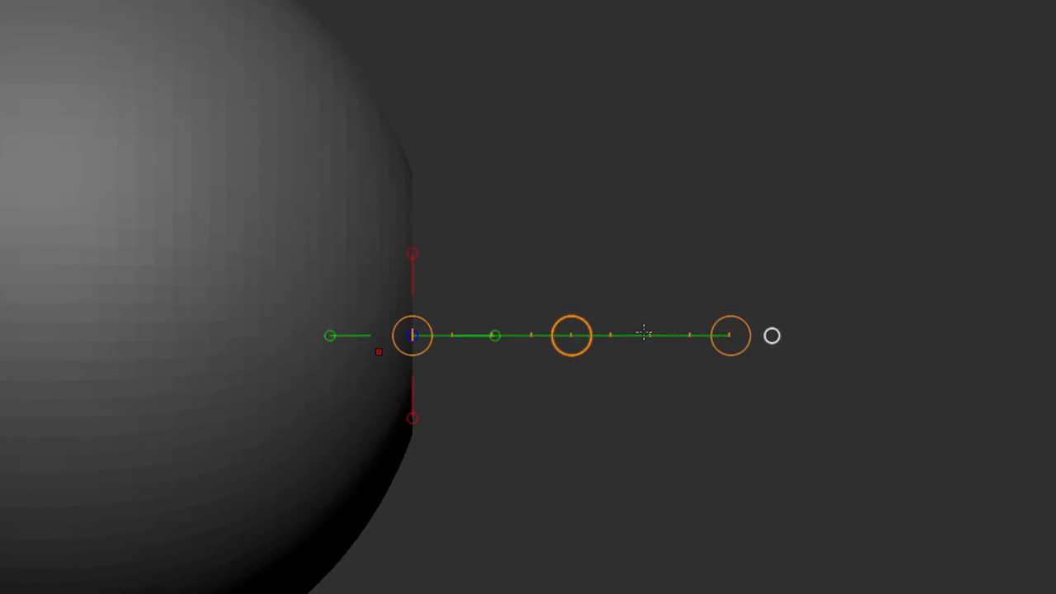
pyautogui.click(571, 335)
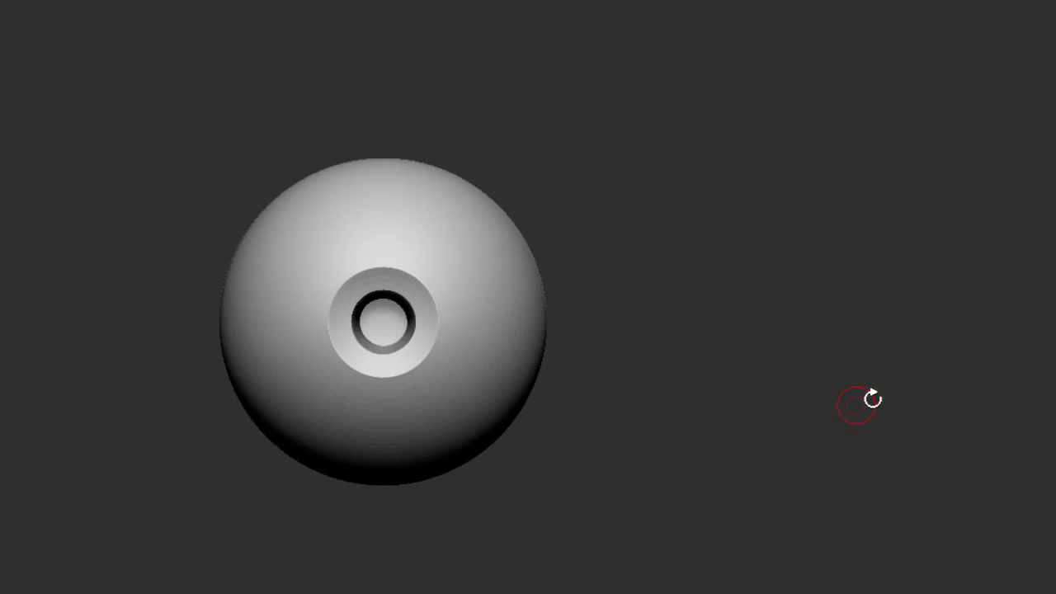
pyautogui.moveTo(857, 400); pyautogui.dragTo(974, 412)
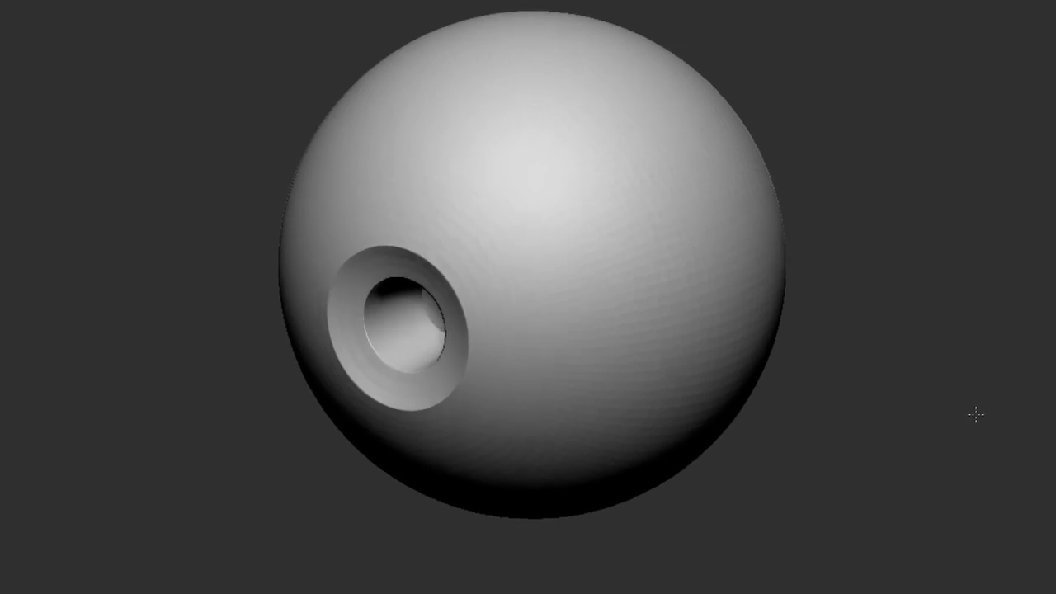